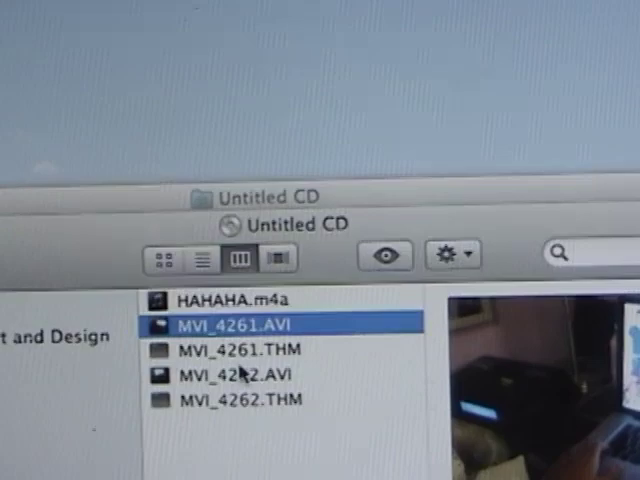
# Preview the video MVI_4262.AVI from the Untitled CD in Quick Look.
pyautogui.doubleClick(236, 374)
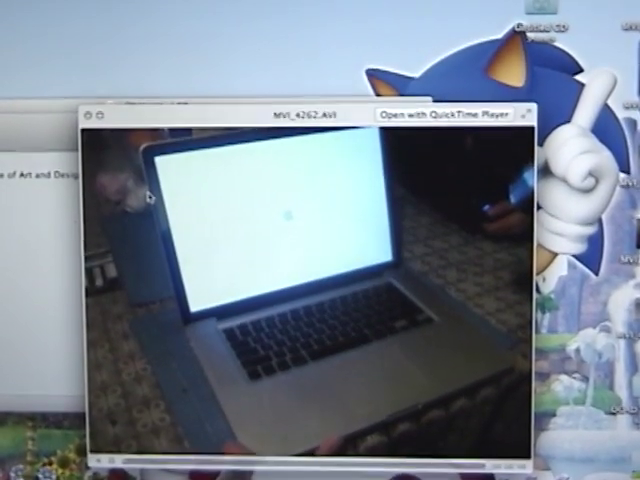